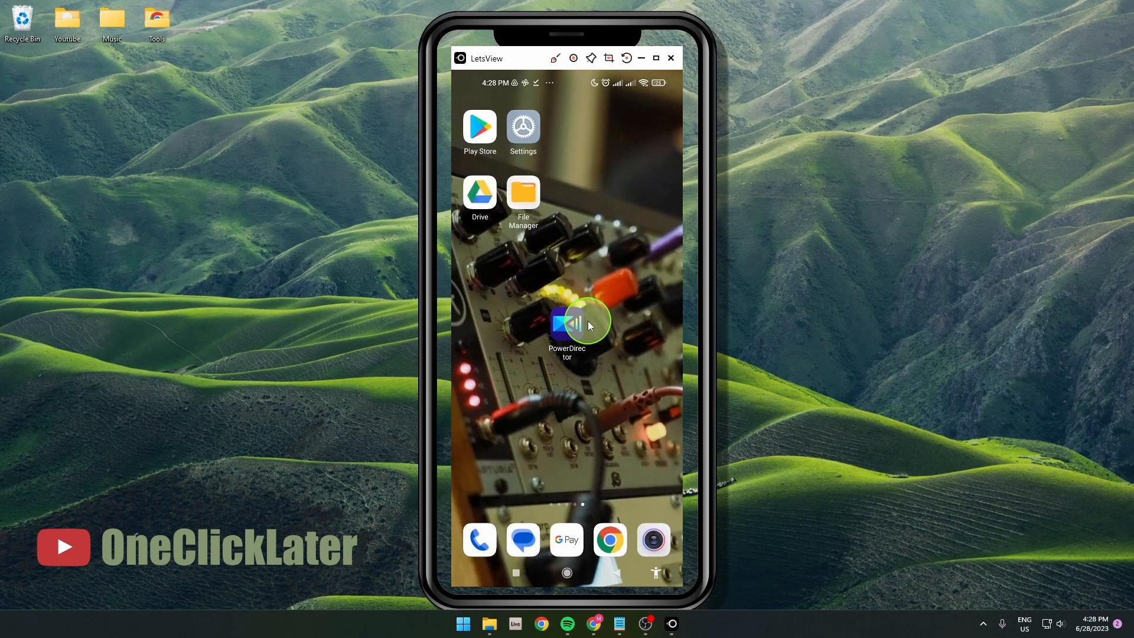
Open the airplane-wing project in PowerDirector and show the text title templates.
{"action": "left_click", "coordinate": [567, 323]}
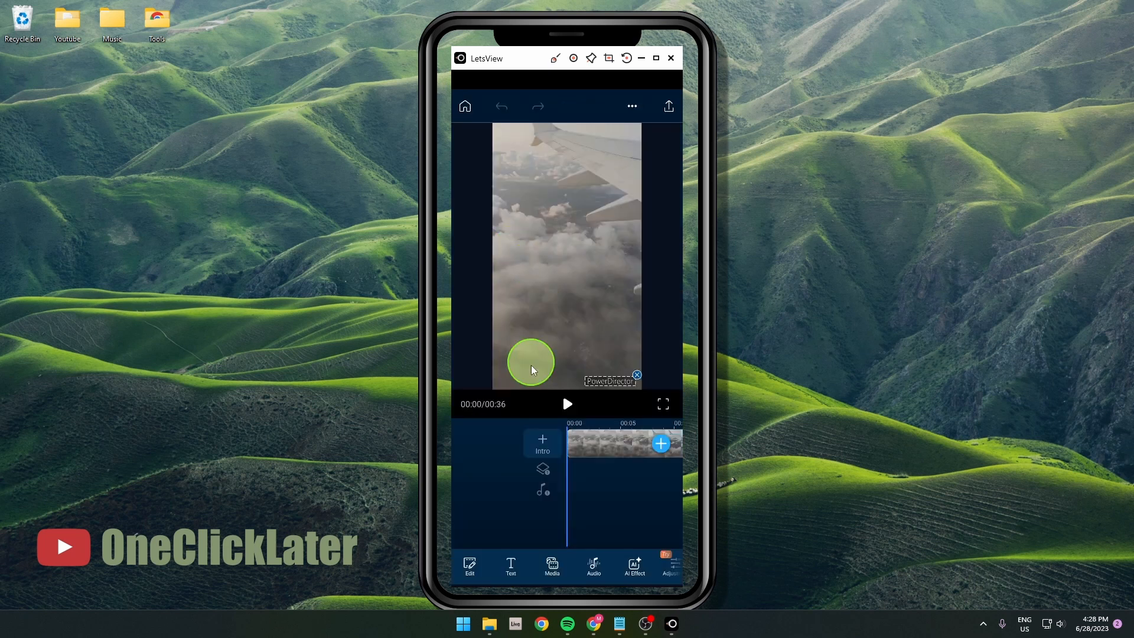
{"action": "left_click", "coordinate": [511, 566]}
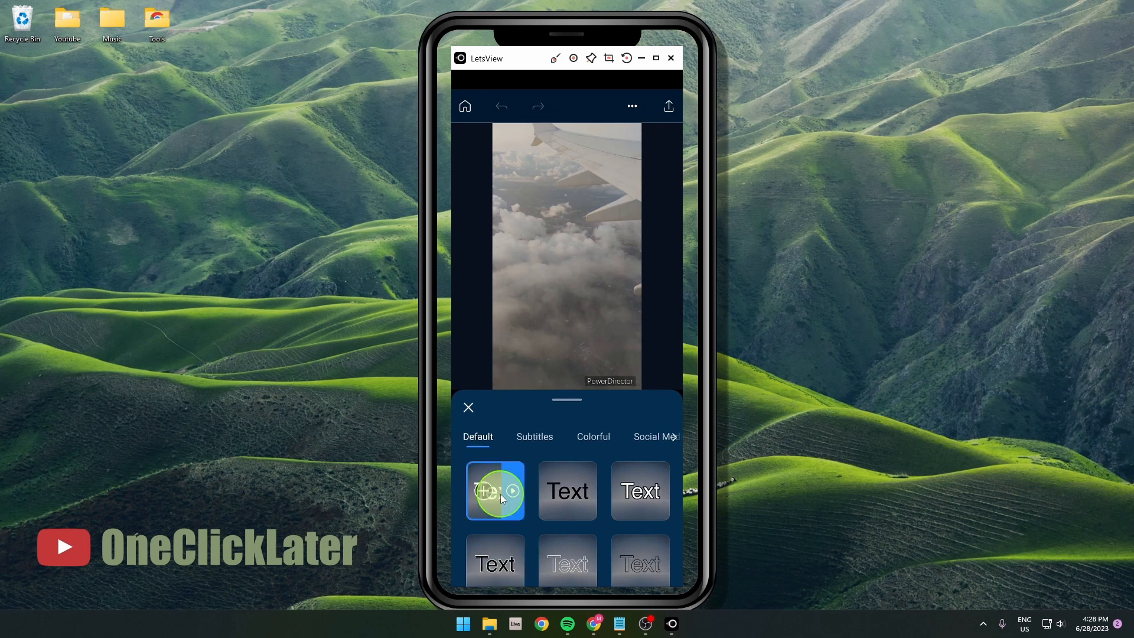
Add the first Default title and change its text to 'OneClickLater'.
{"action": "left_click", "coordinate": [495, 490]}
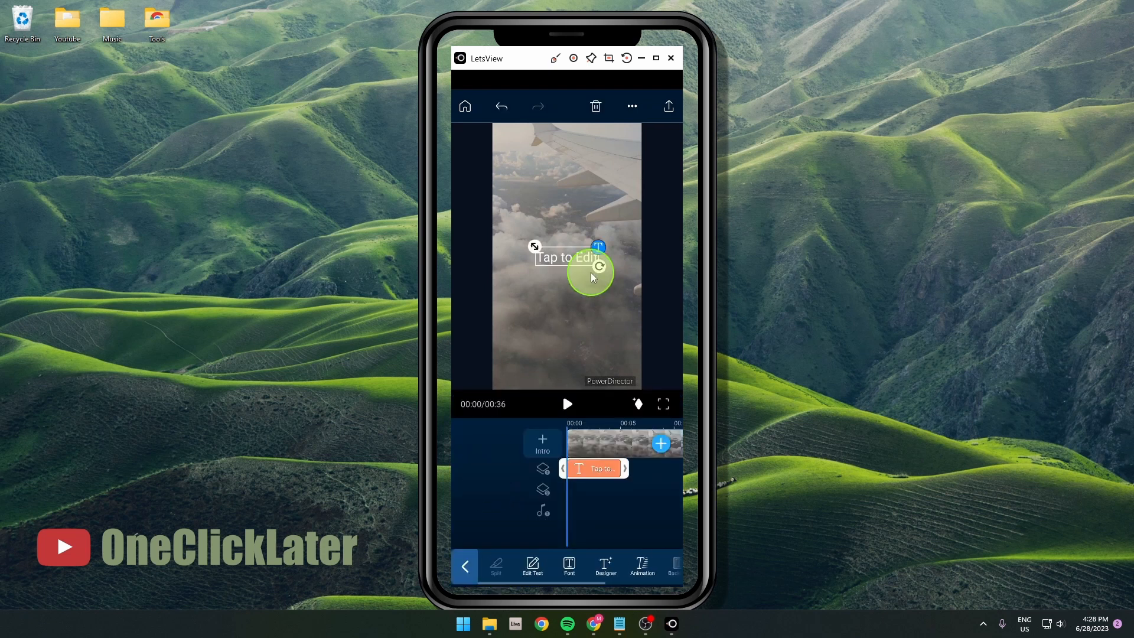
{"action": "type", "text": "OneClickLater"}
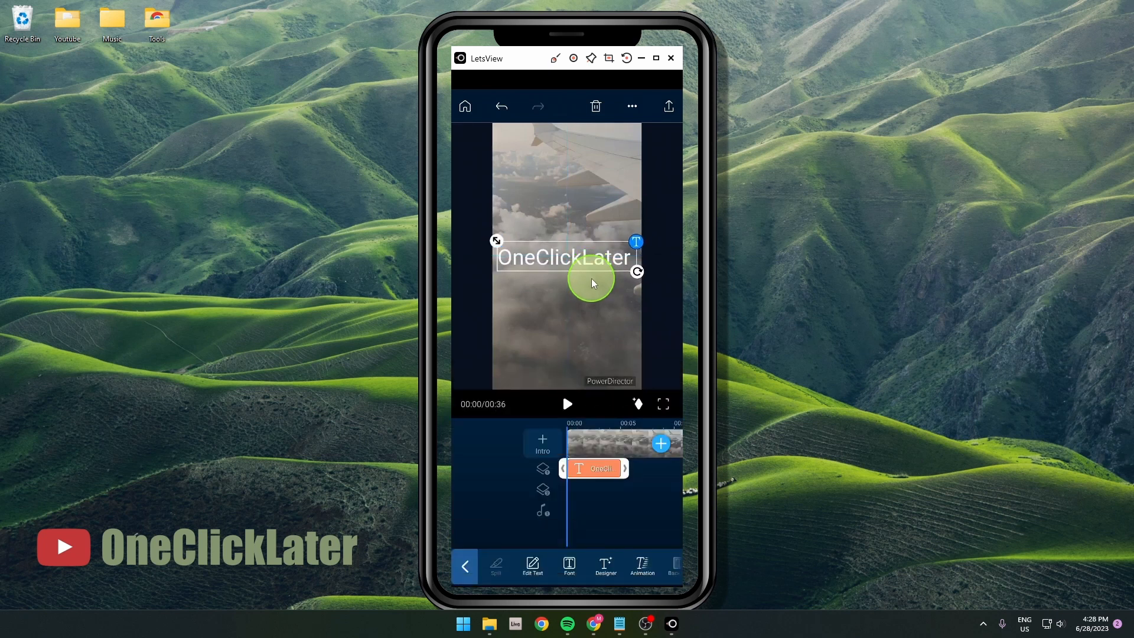
{"action": "left_click", "coordinate": [570, 566]}
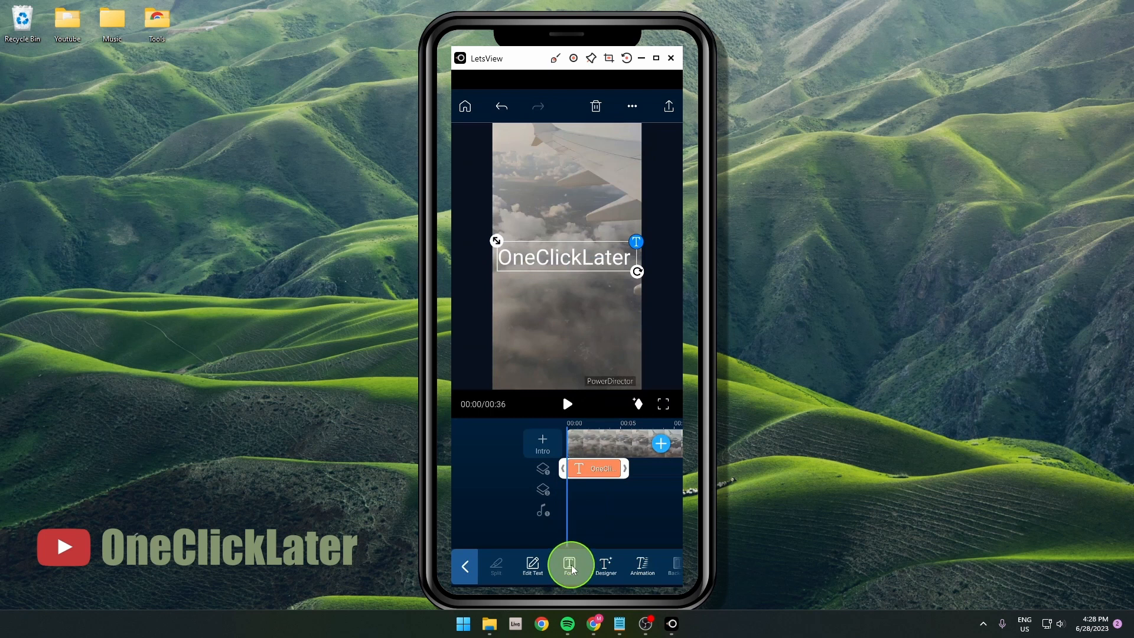
Browse the built-in title fonts, then leave PowerDirector for the home screen.
{"action": "left_click", "coordinate": [570, 563]}
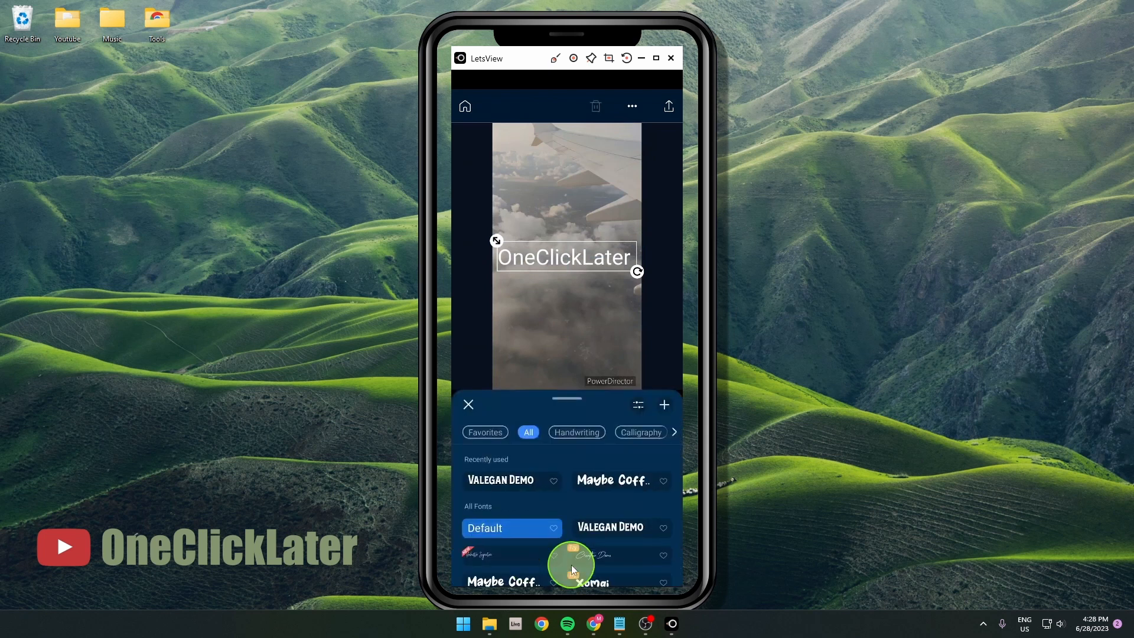
{"action": "scroll", "scroll_direction": "down", "scroll_amount": 3}
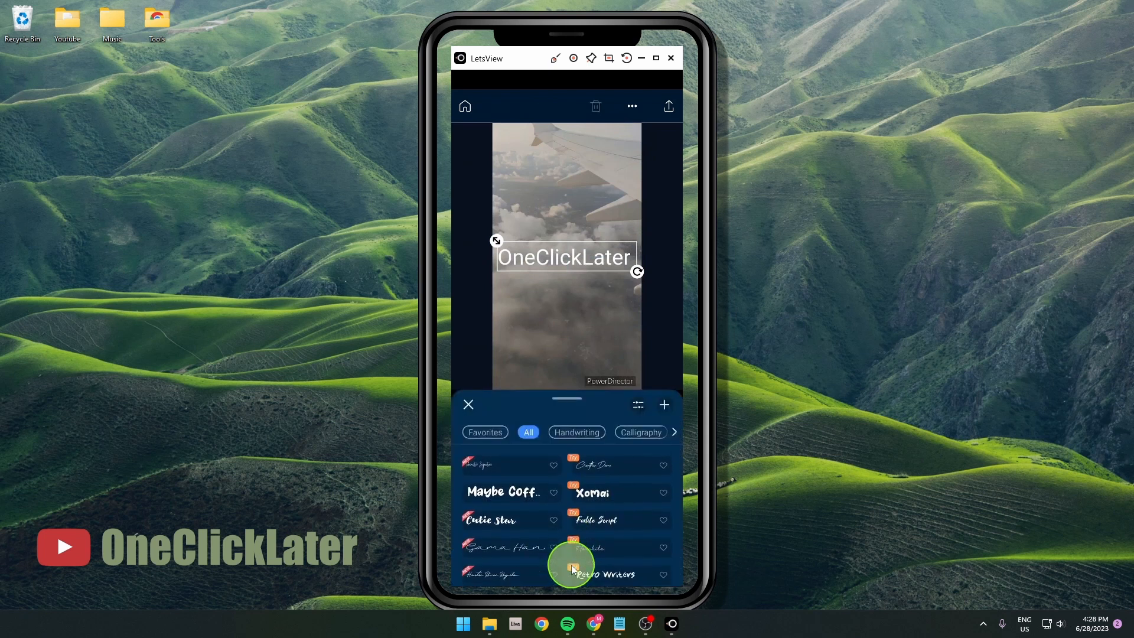
{"action": "scroll", "scroll_direction": "down", "scroll_amount": 3}
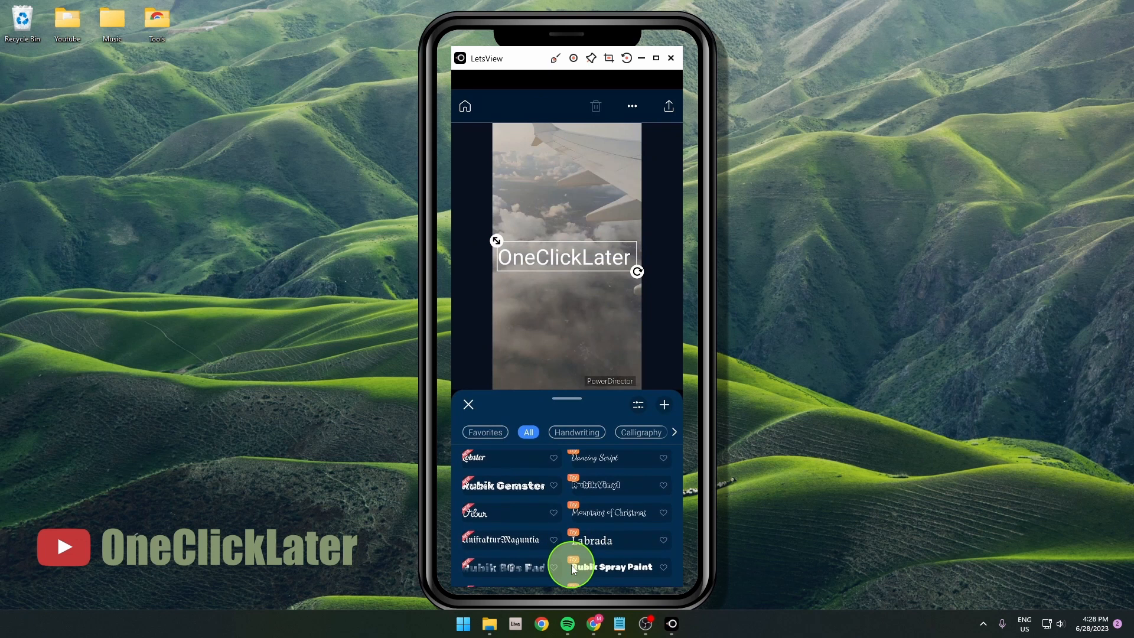
{"action": "left_click", "coordinate": [664, 405]}
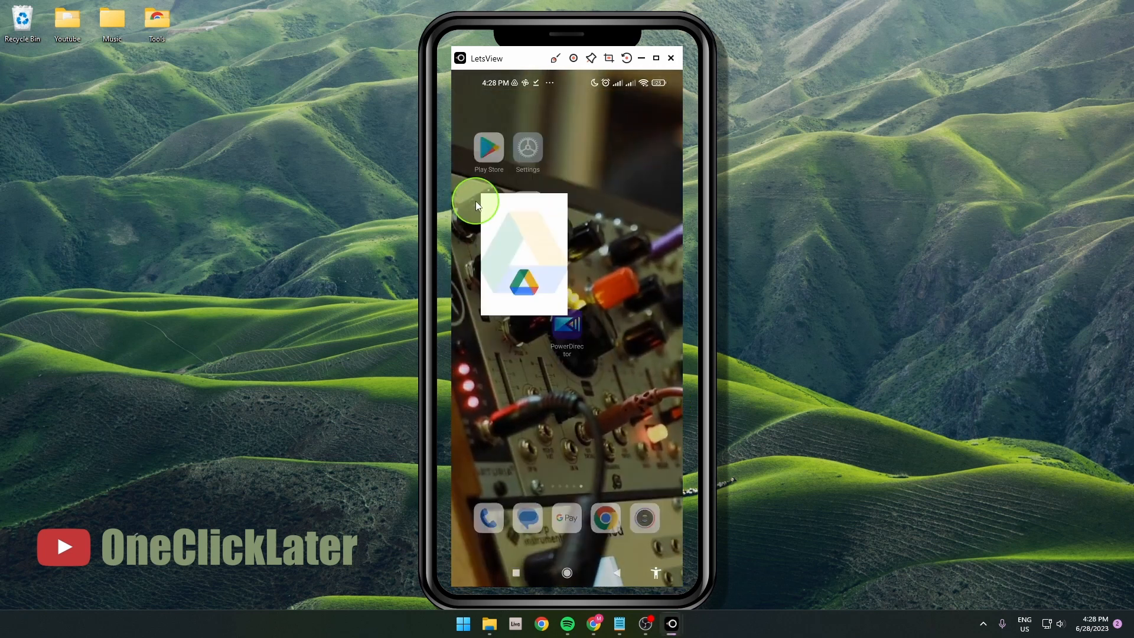
Open Google Drive and scroll through the My Drive file list.
{"action": "left_click", "coordinate": [523, 254]}
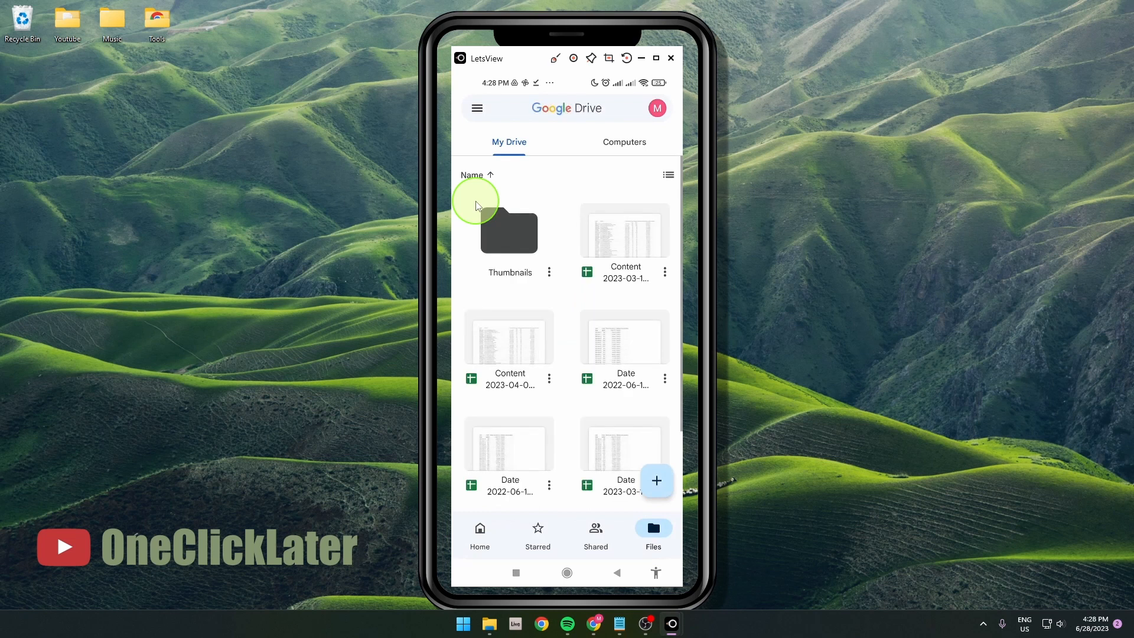
{"action": "scroll", "scroll_direction": "down", "scroll_amount": 3}
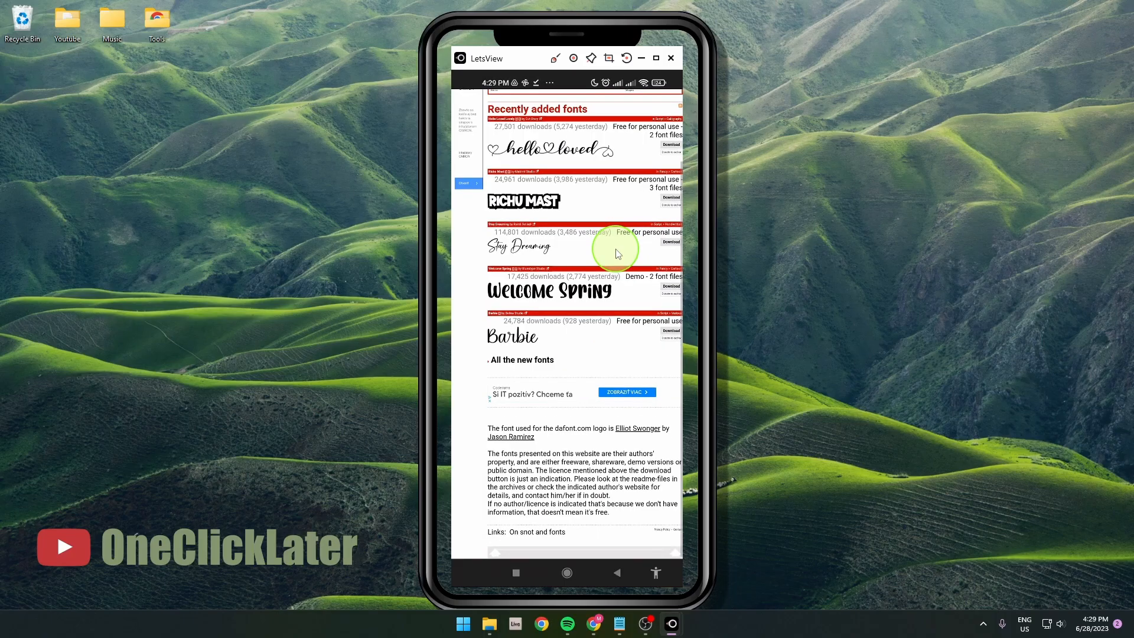
Download the RICHU MAST font from dafont.com and open the downloaded archive.
{"action": "scroll", "scroll_direction": "down", "scroll_amount": 3}
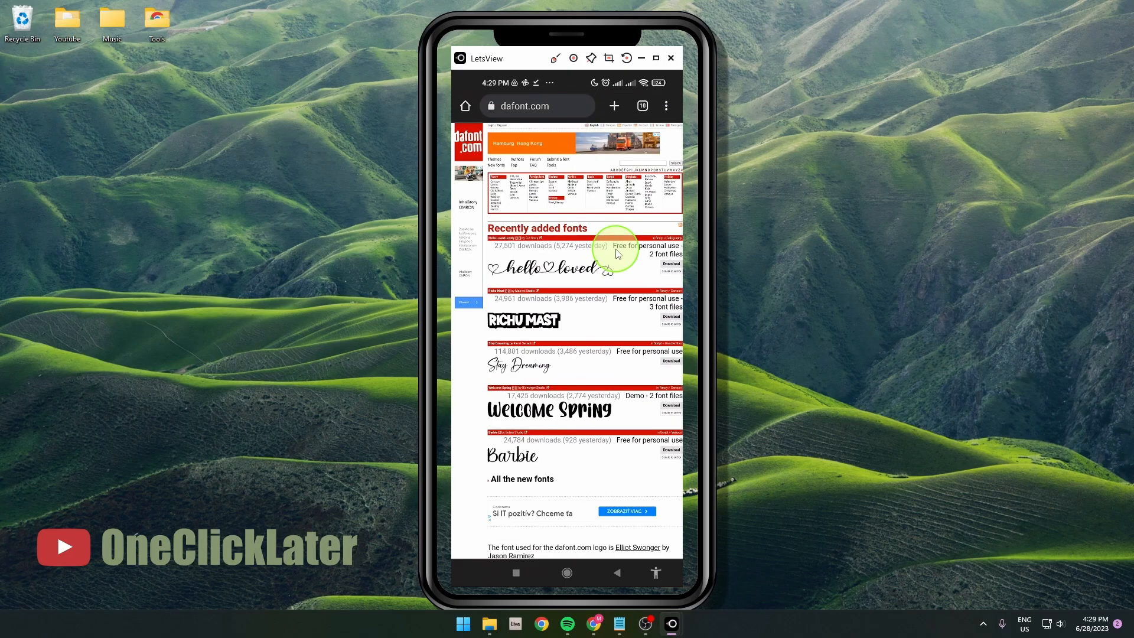
{"action": "left_click", "coordinate": [670, 263]}
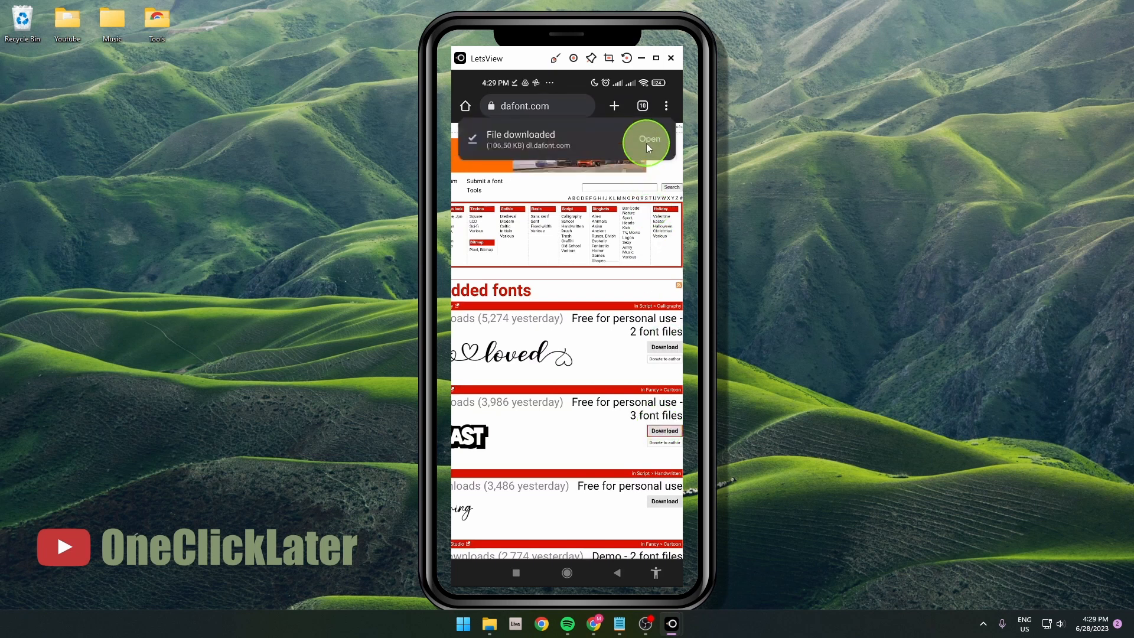
{"action": "left_click", "coordinate": [649, 139]}
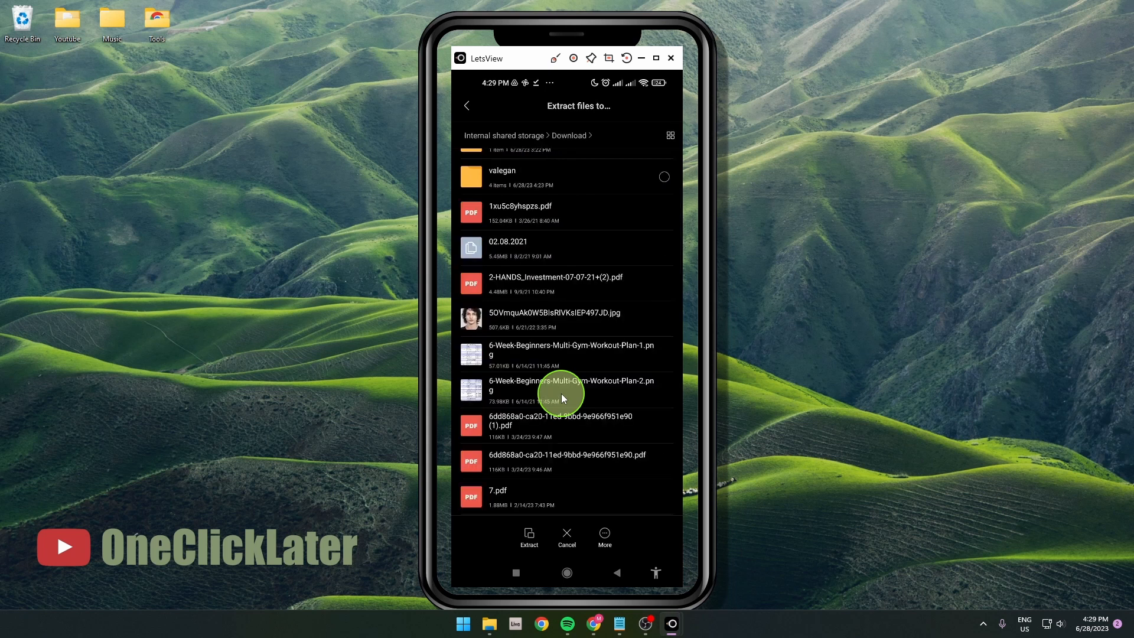
Extract the font archive into the Download folder.
{"action": "left_click", "coordinate": [529, 538]}
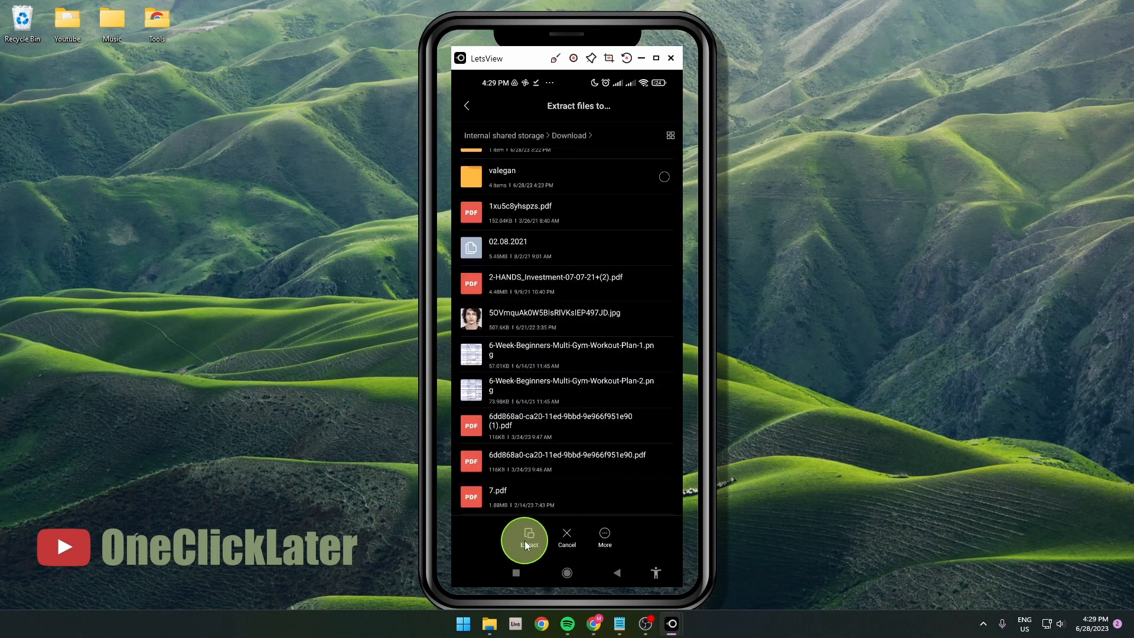
{"action": "left_click", "coordinate": [523, 540]}
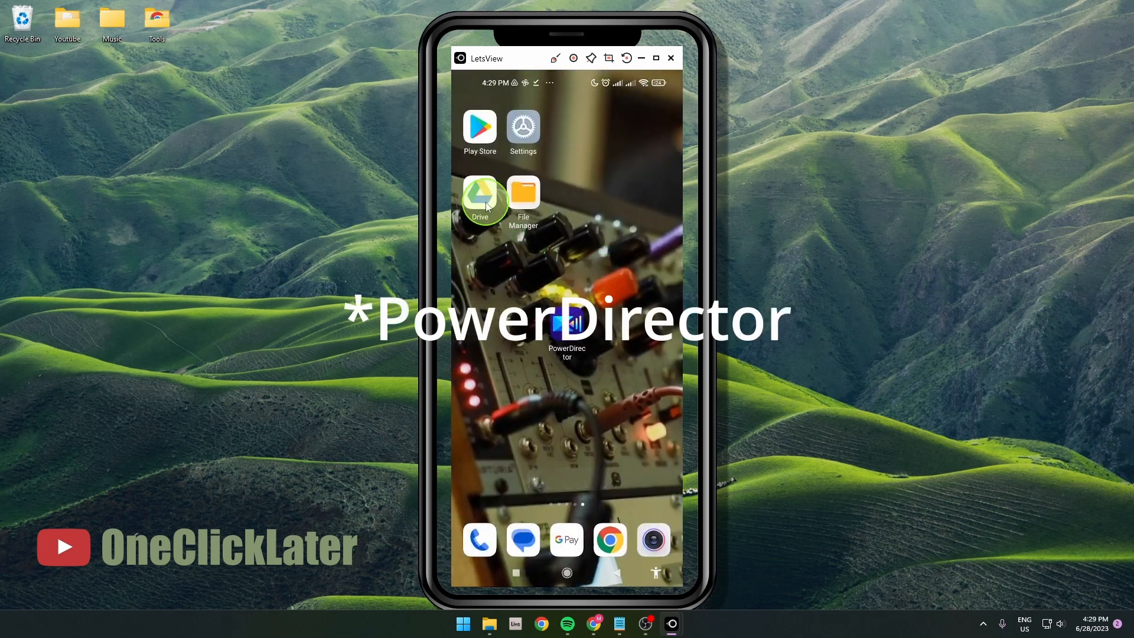
Start a Google Drive upload and browse to the Downloads folder holding the font file.
{"action": "left_click", "coordinate": [479, 195]}
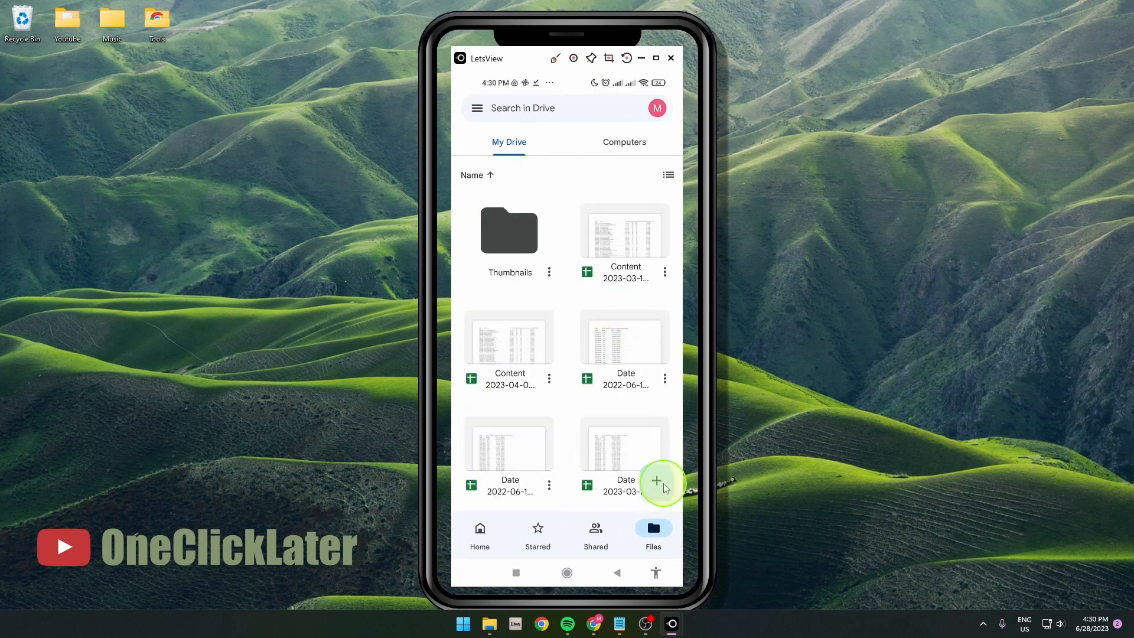
{"action": "left_click", "coordinate": [656, 481]}
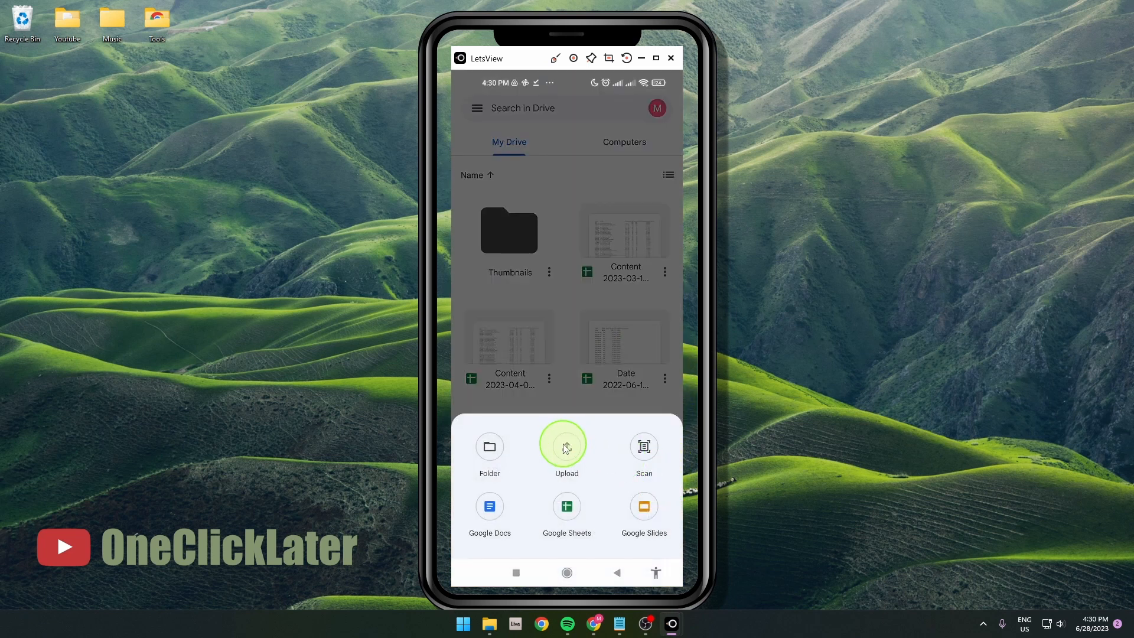
{"action": "left_click", "coordinate": [567, 446]}
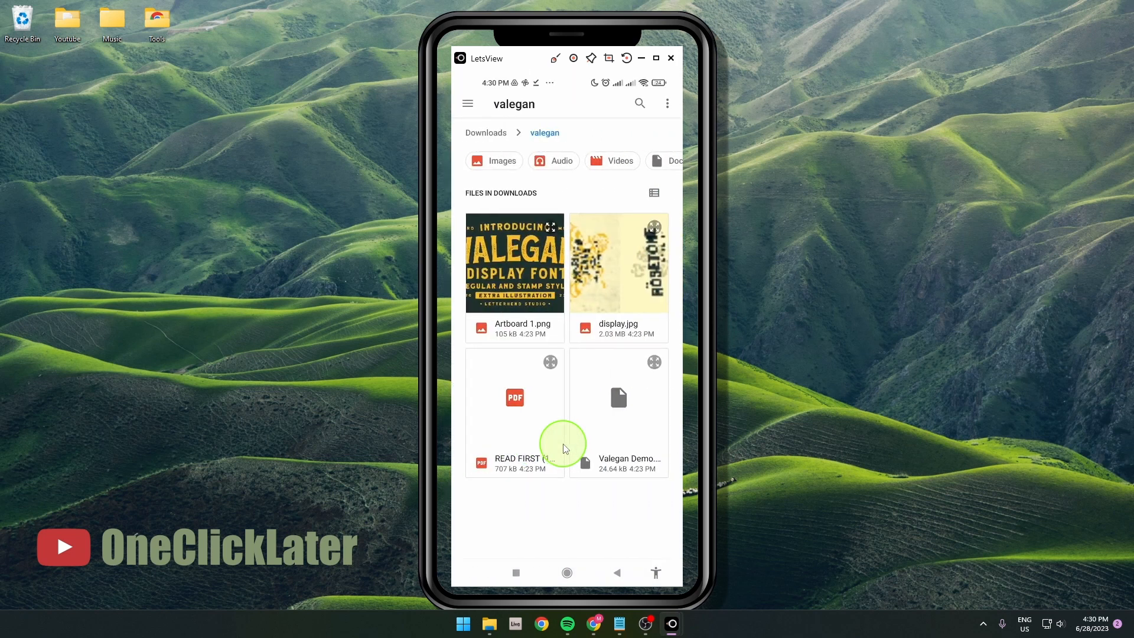
{"action": "mouse_move", "coordinate": [467, 104]}
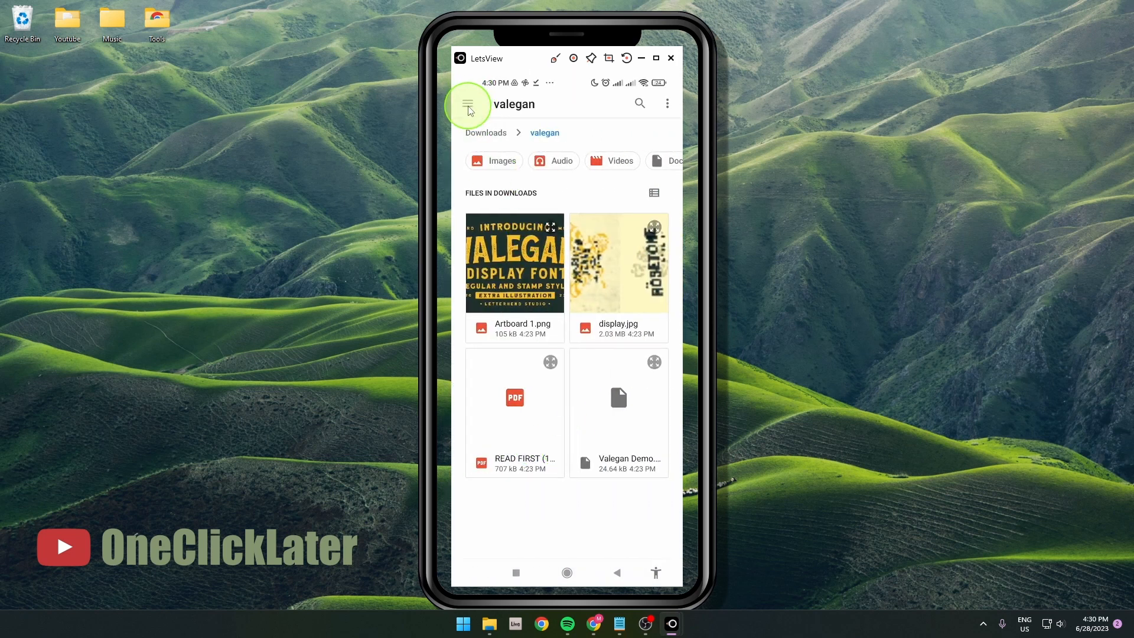
{"action": "left_click", "coordinate": [468, 104]}
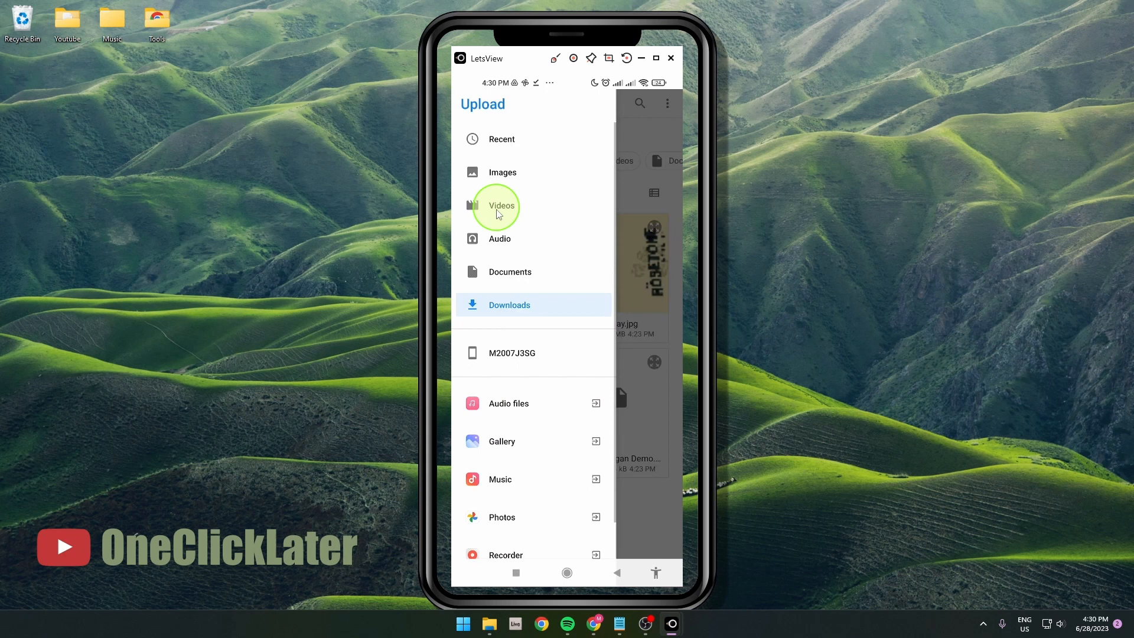
{"action": "left_click", "coordinate": [509, 305]}
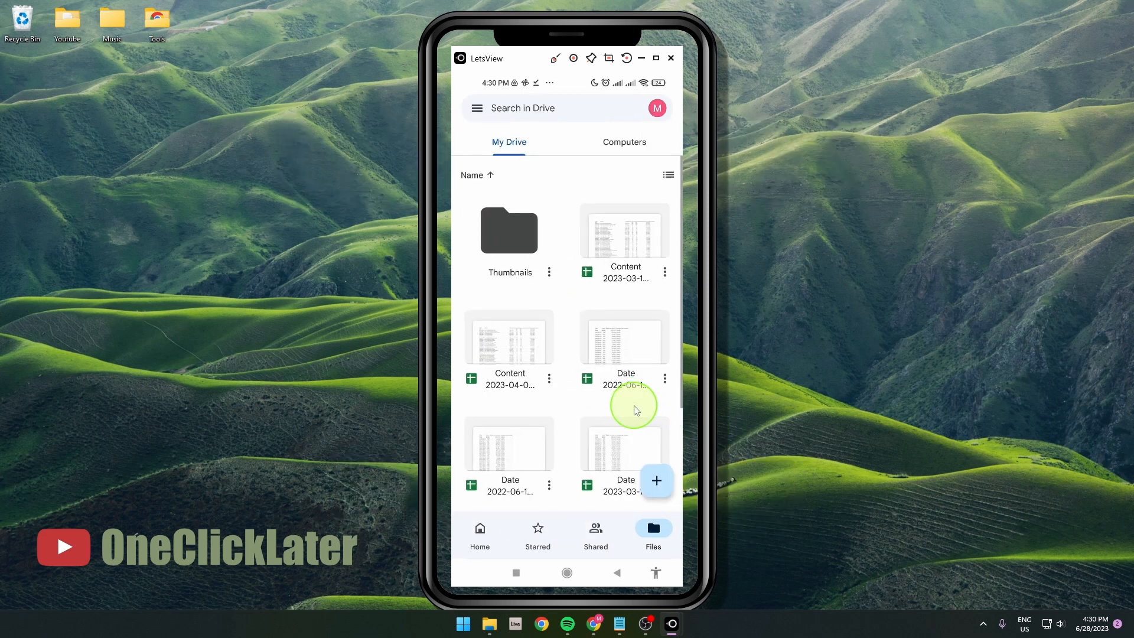
Apply the imported RICHU MAST font to the OneClickLater title from the From Files list.
{"action": "scroll", "scroll_direction": "down", "scroll_amount": 3}
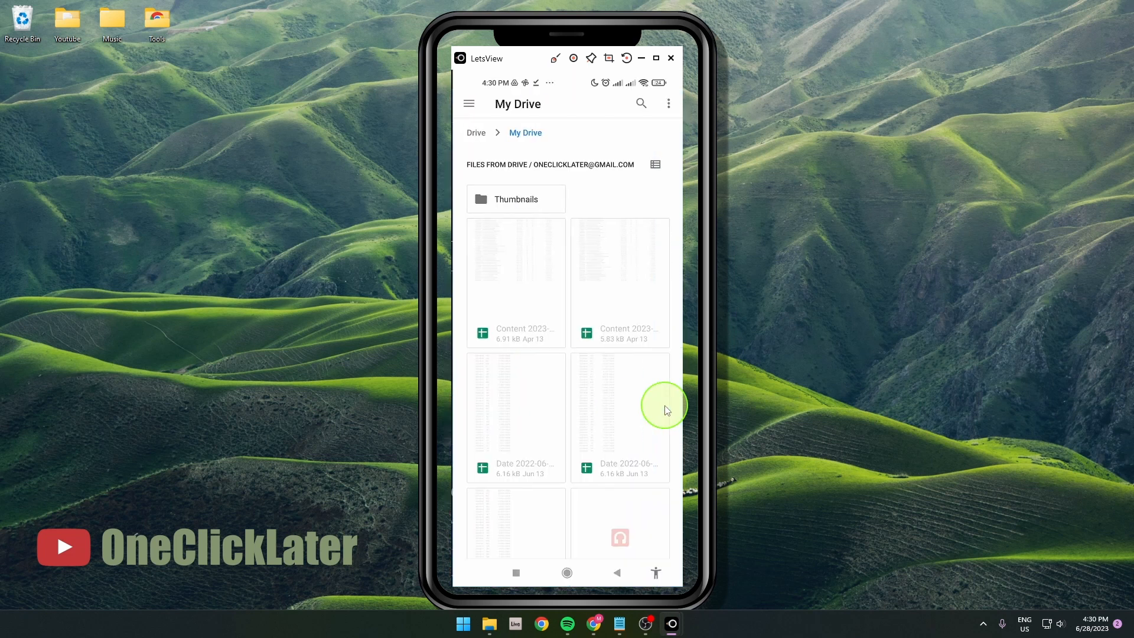
{"action": "scroll", "scroll_direction": "down", "scroll_amount": 3}
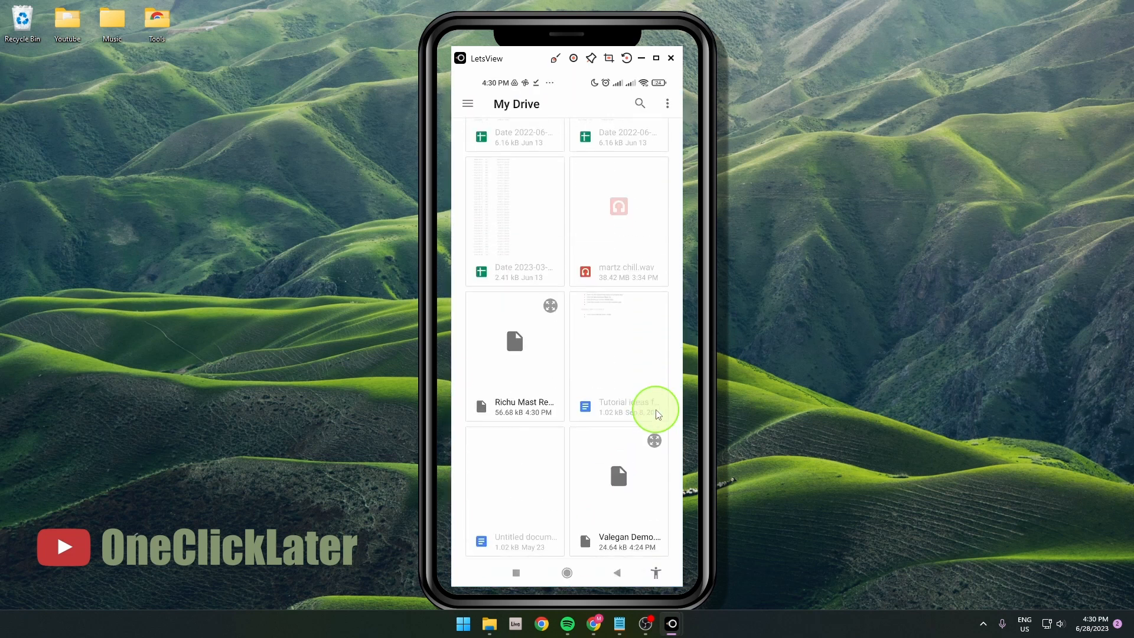
{"action": "mouse_move", "coordinate": [522, 378]}
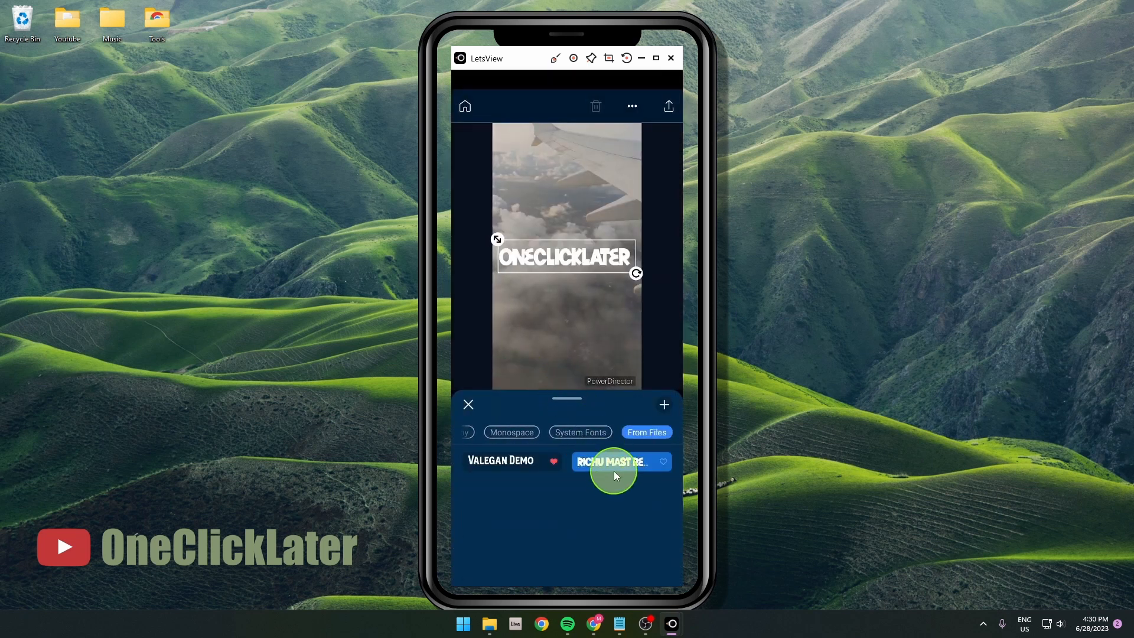
{"action": "left_click", "coordinate": [613, 461]}
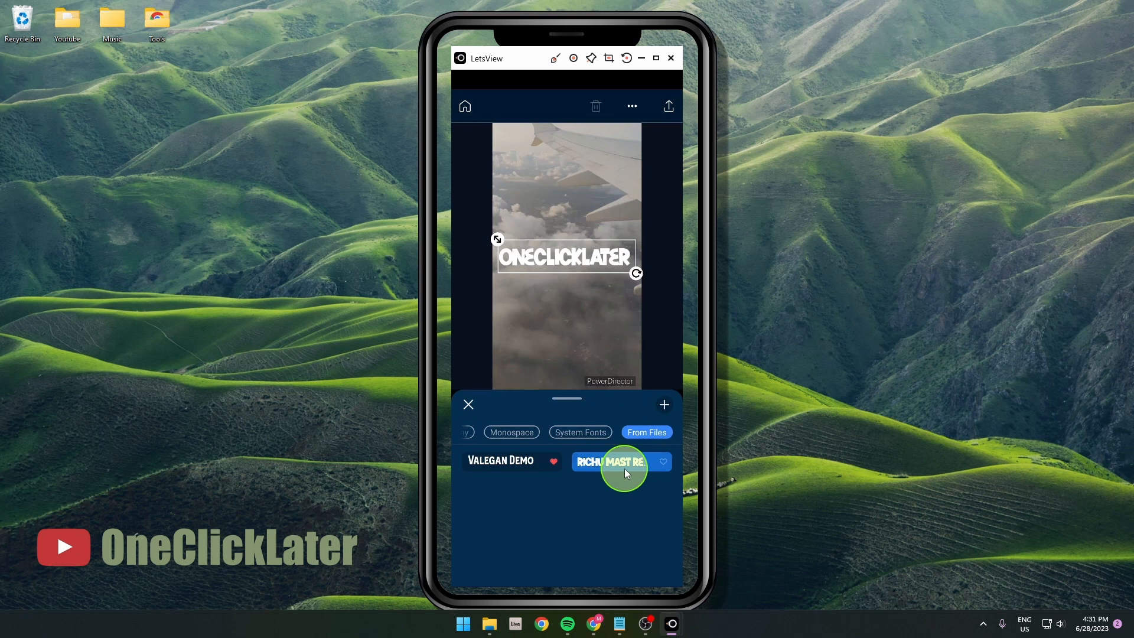